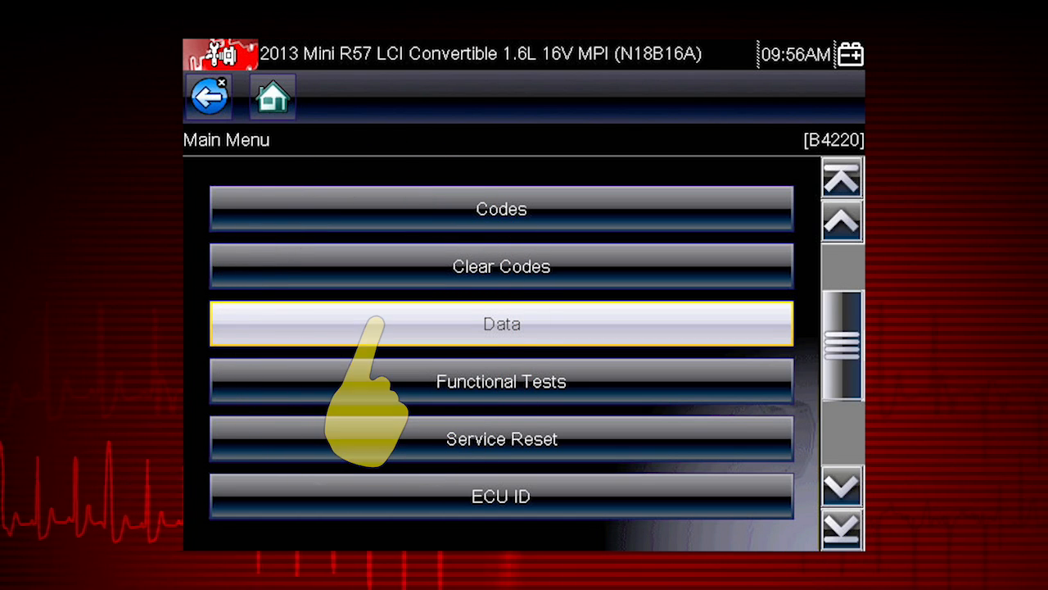
# Go from the Main Menu into Data and choose Engine Data for the demo vehicle.
pyautogui.click(501, 324)
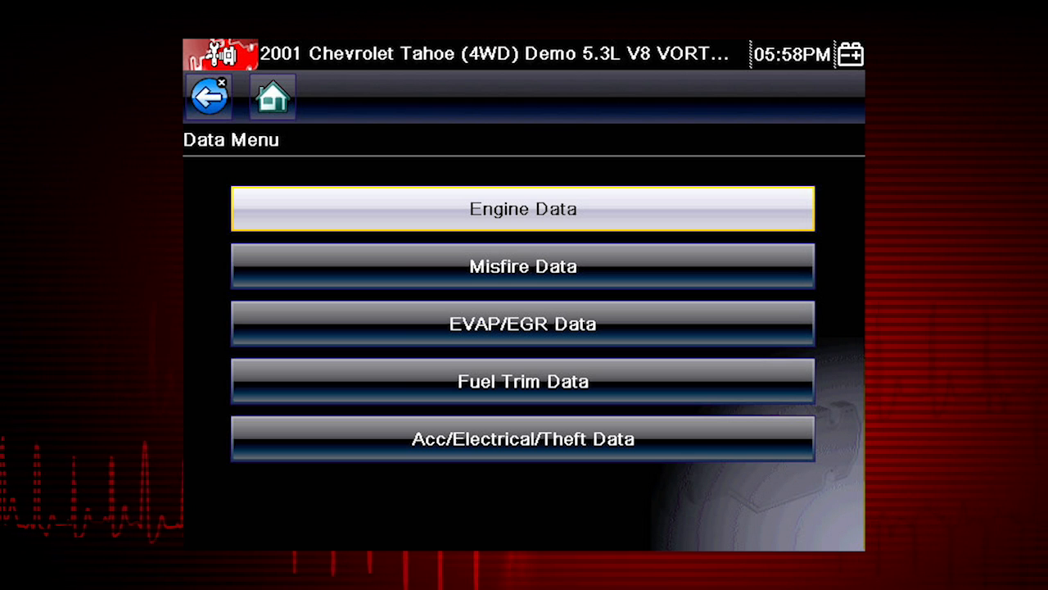
pyautogui.click(386, 211)
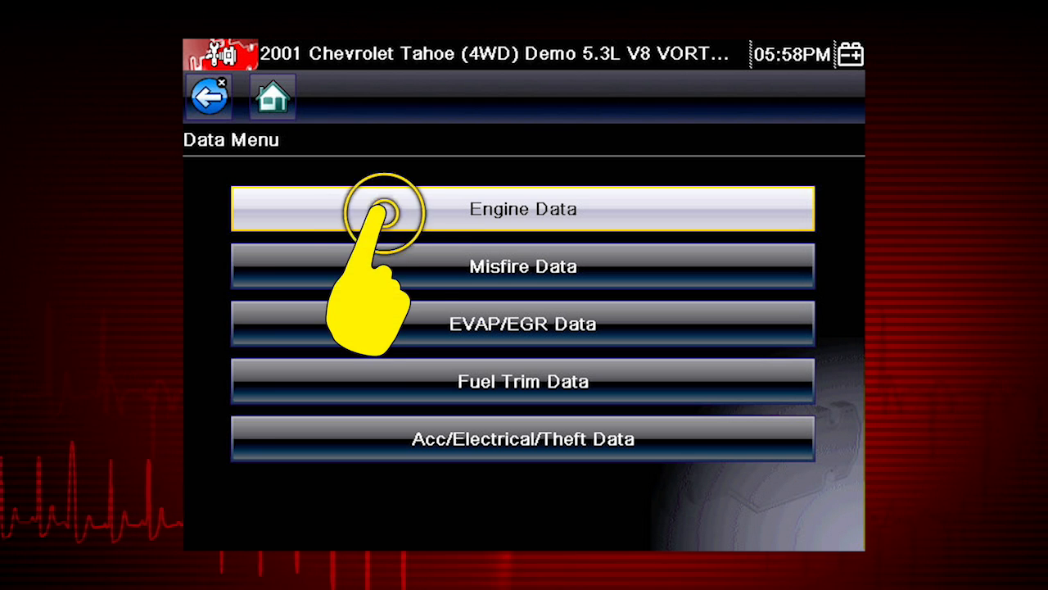
pyautogui.click(524, 209)
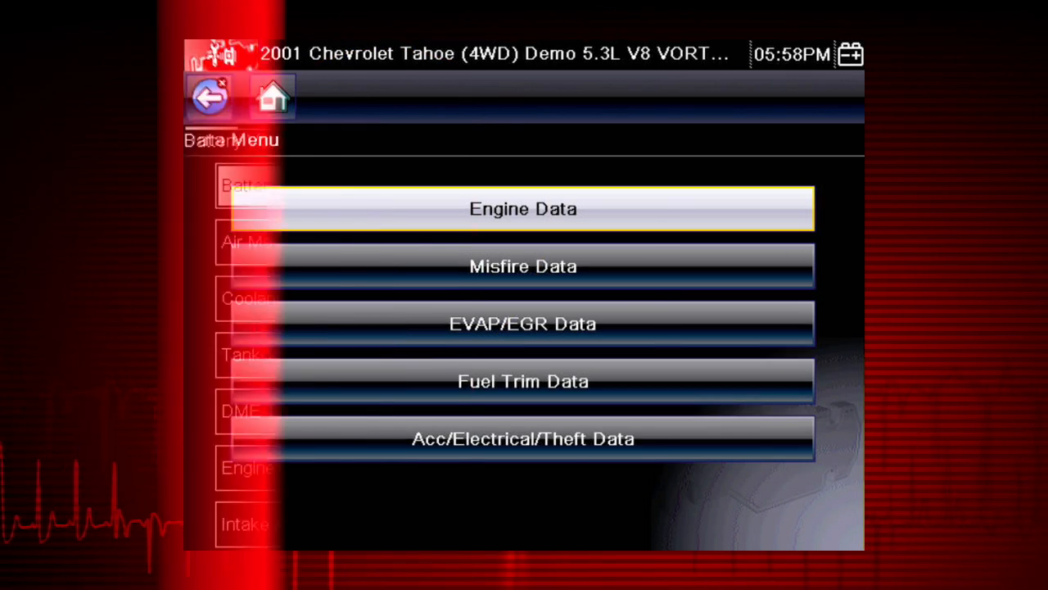
# Page down the PID list to the Intake Manifold Pressure through Throttle Valve Opening Angle readings.
pyautogui.click(523, 210)
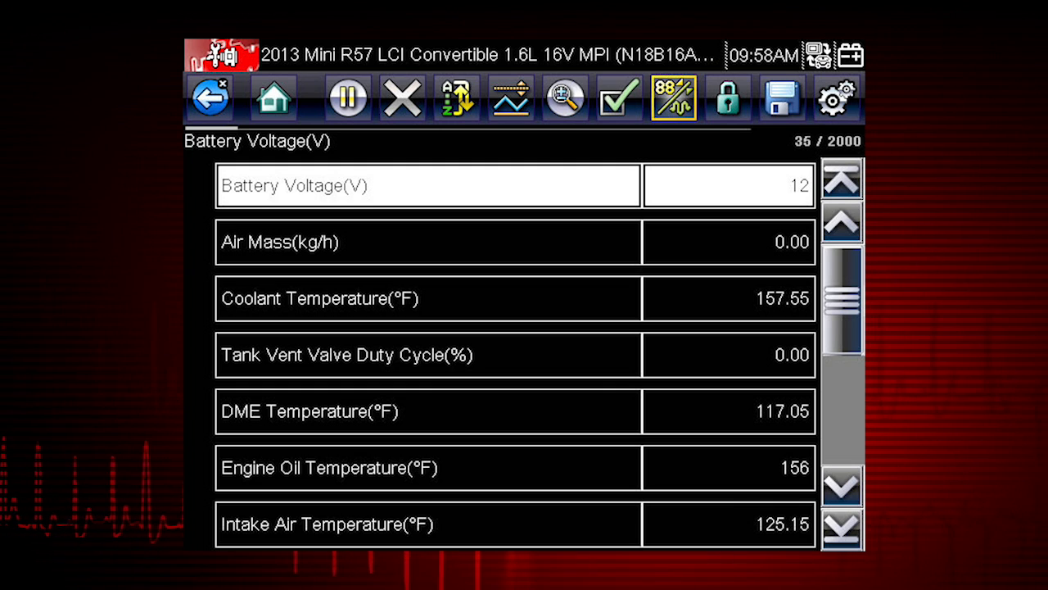
pyautogui.click(844, 488)
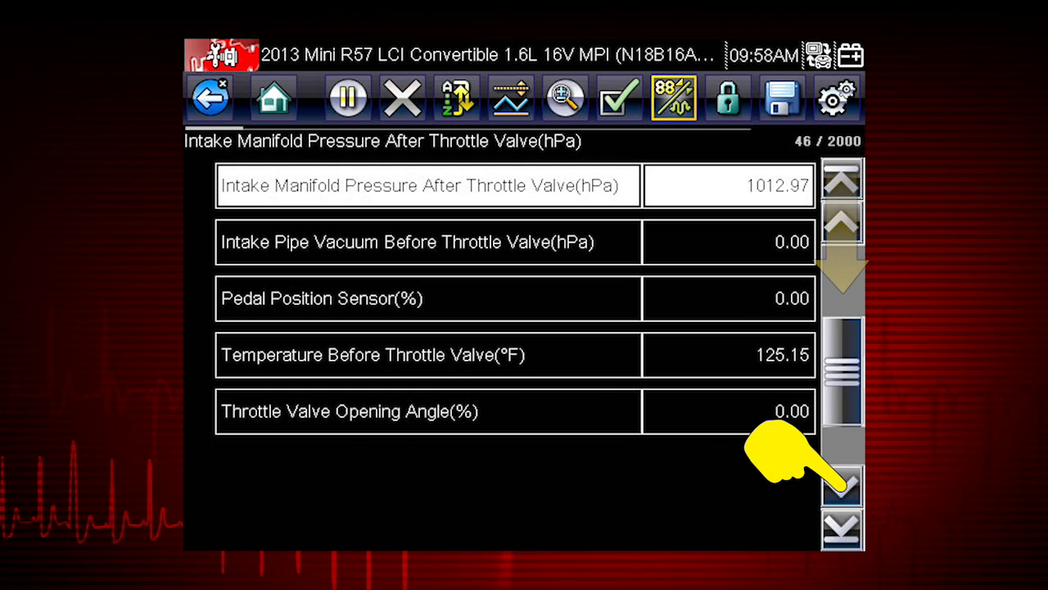
pyautogui.click(839, 494)
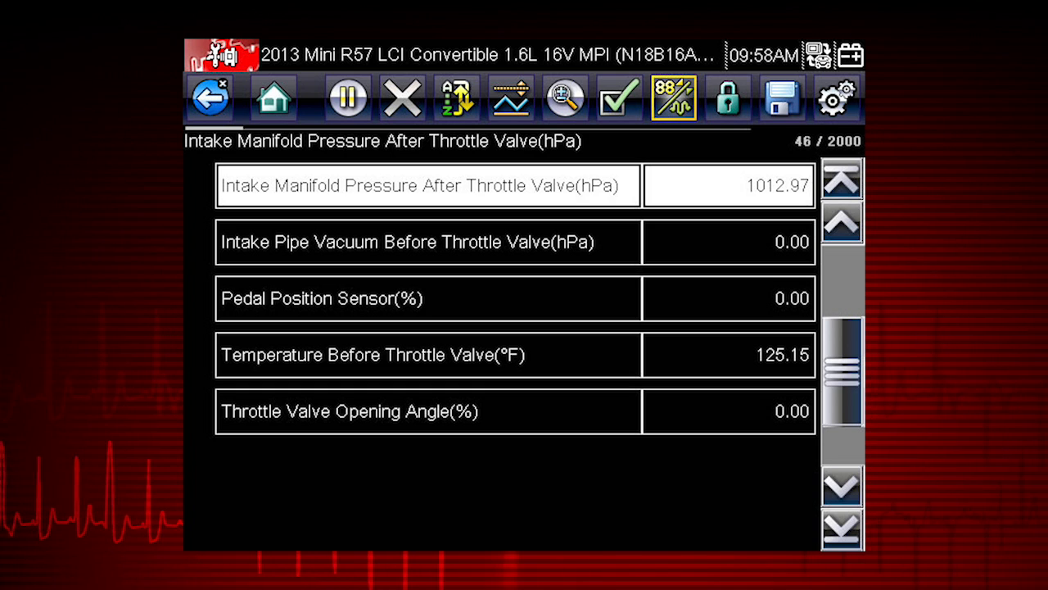
# Pause the live stream, step back through recorded frames, then resume.
pyautogui.click(346, 98)
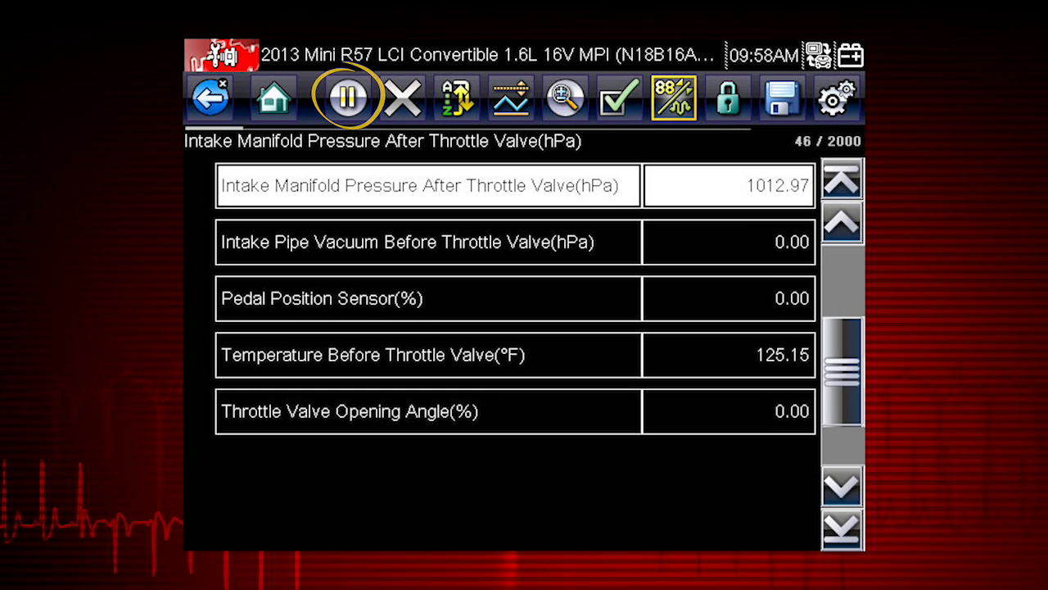
pyautogui.click(346, 99)
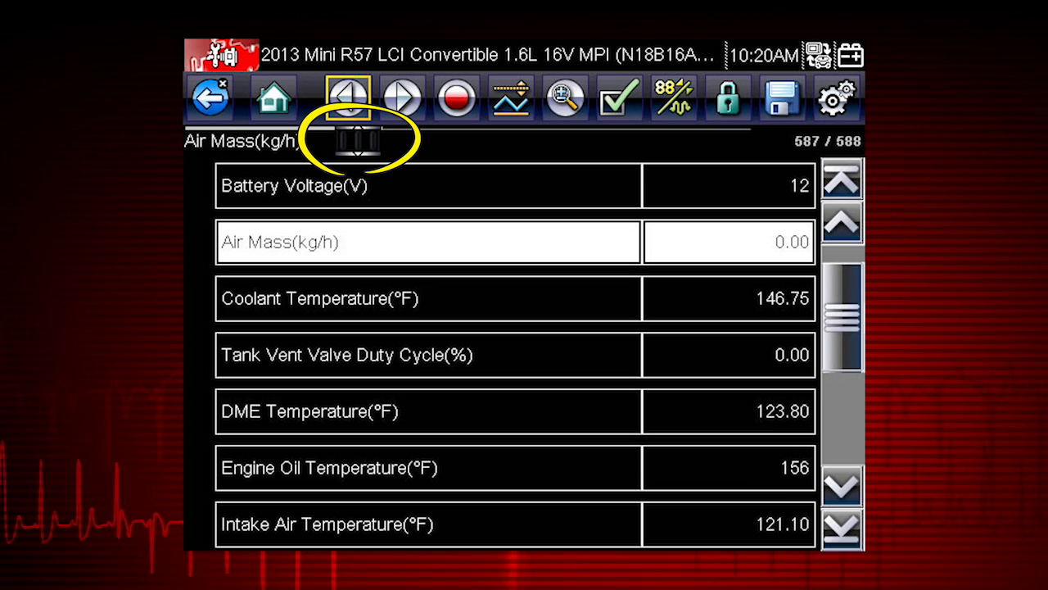
pyautogui.click(344, 98)
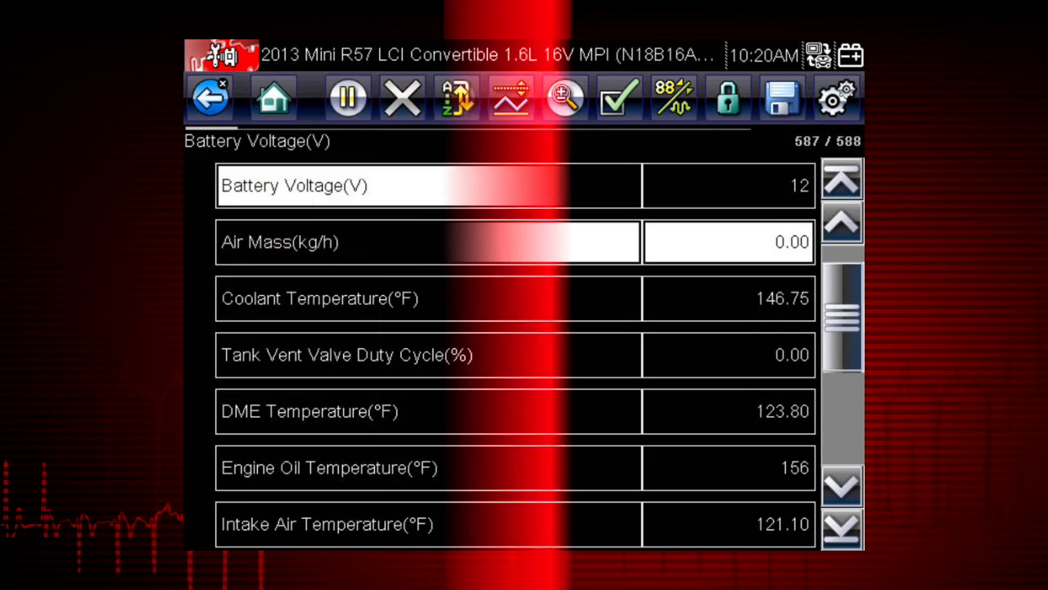
pyautogui.click(347, 98)
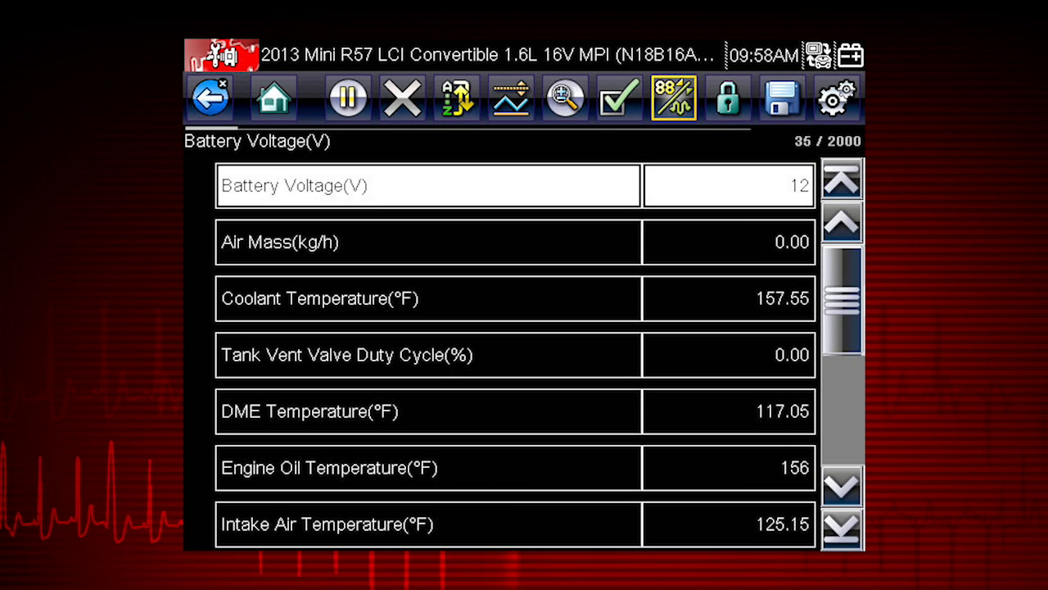
# Clear the recorded data so the buffer restarts, leaving it paused at frame 97 of 98.
pyautogui.click(401, 98)
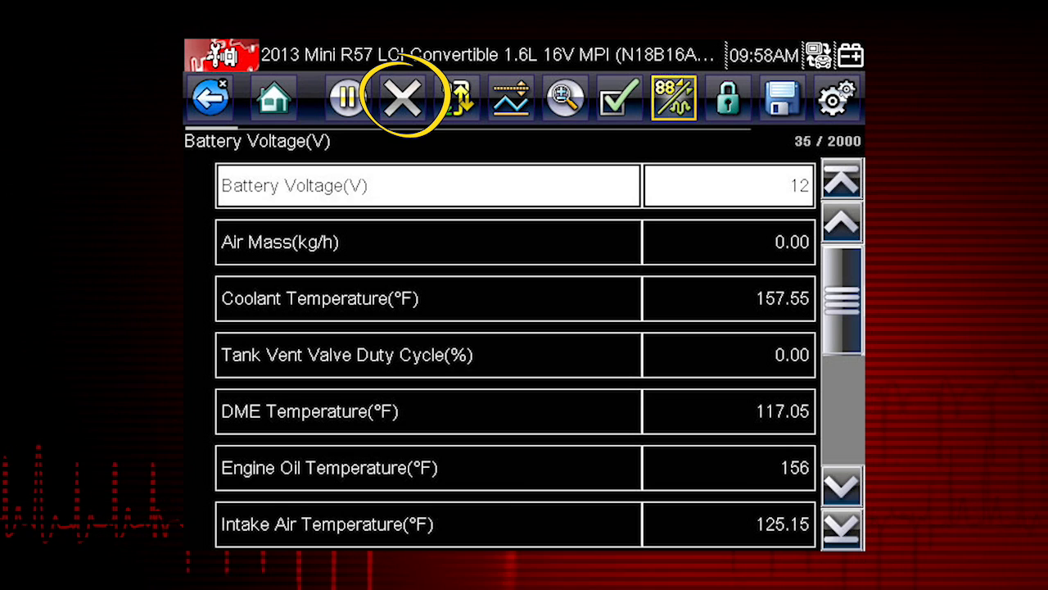
pyautogui.click(403, 98)
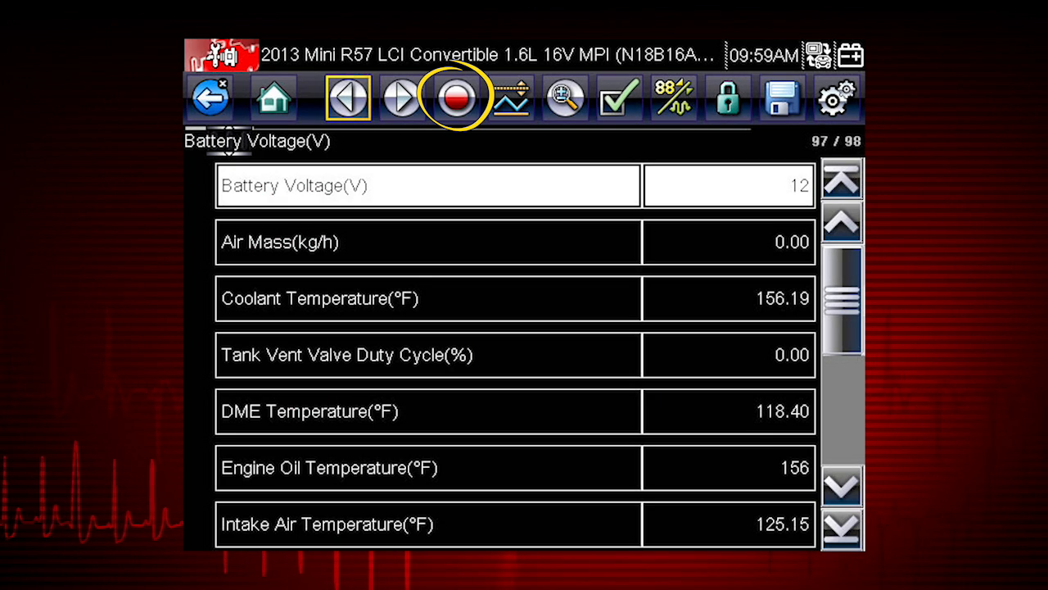
# Resume recording live data and page through the list back to Coolant Temperature.
pyautogui.click(457, 101)
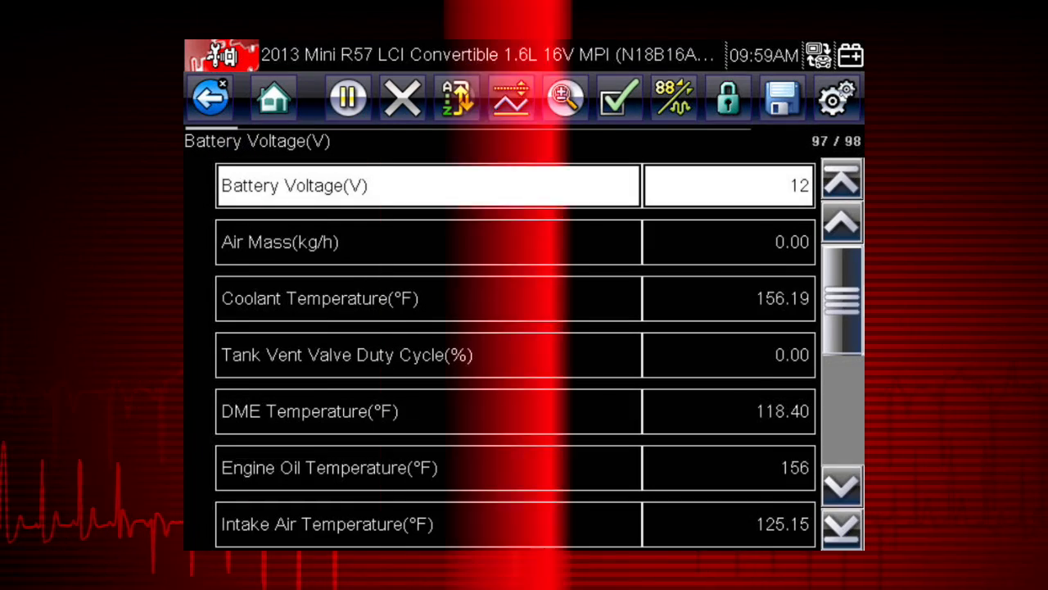
pyautogui.click(675, 99)
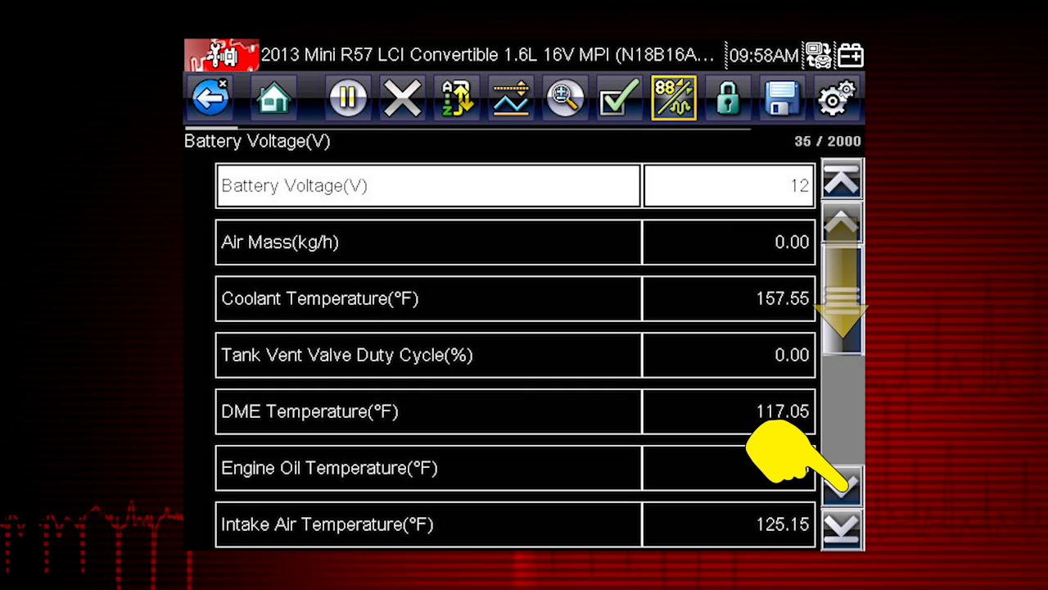
pyautogui.click(847, 488)
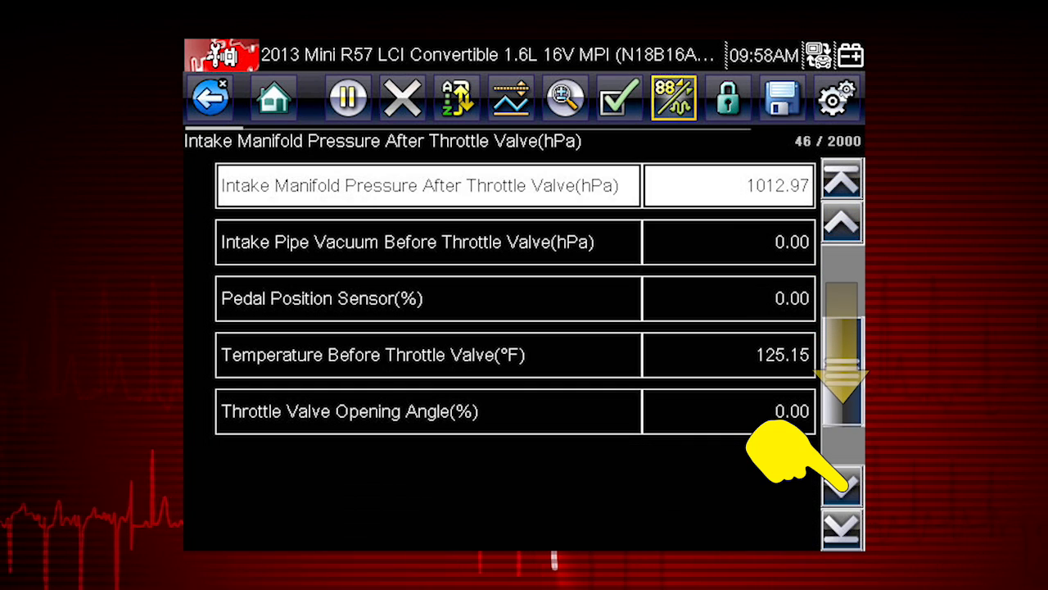
pyautogui.click(845, 491)
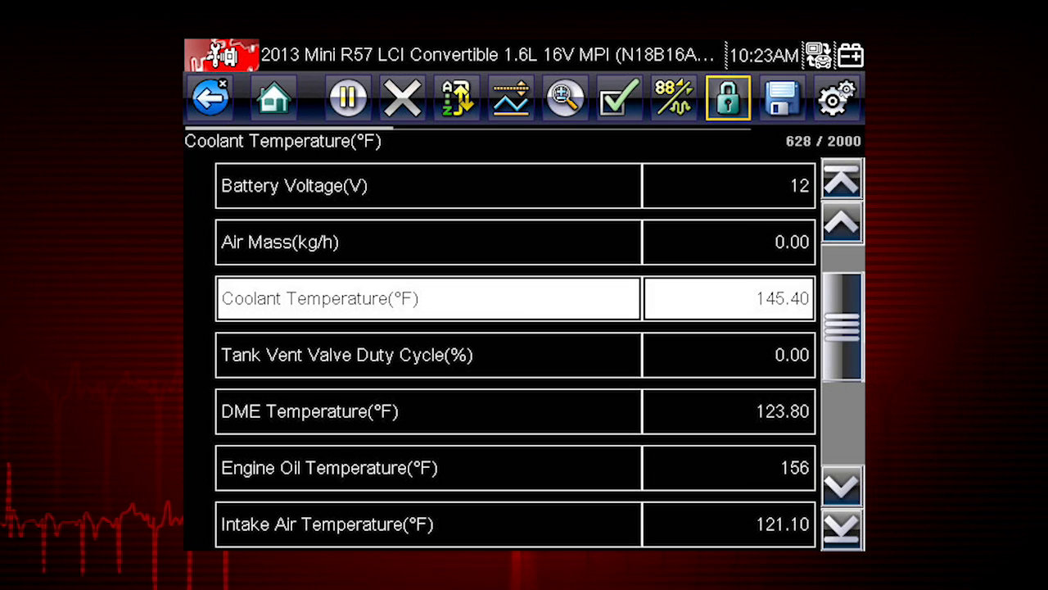
# Lock Coolant Temperature and DME Temperature at the top of the live data list.
pyautogui.click(729, 101)
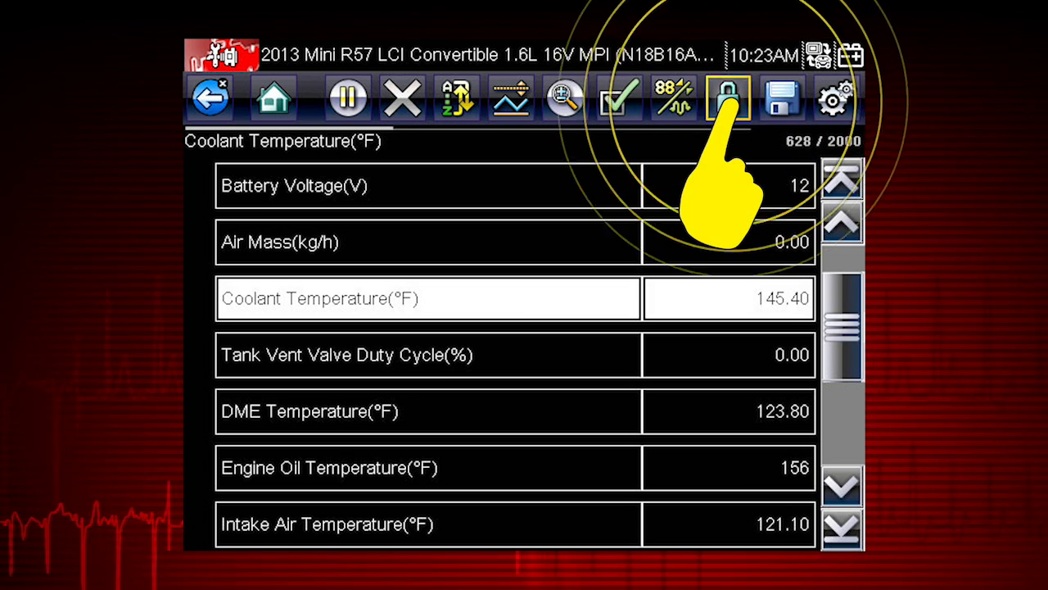
pyautogui.click(729, 99)
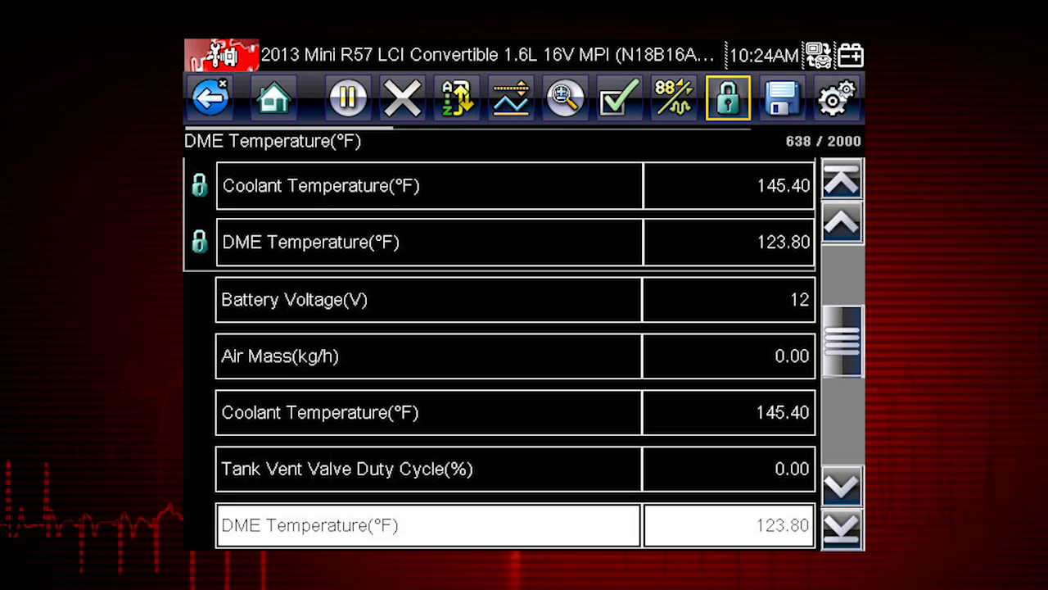
pyautogui.click(727, 99)
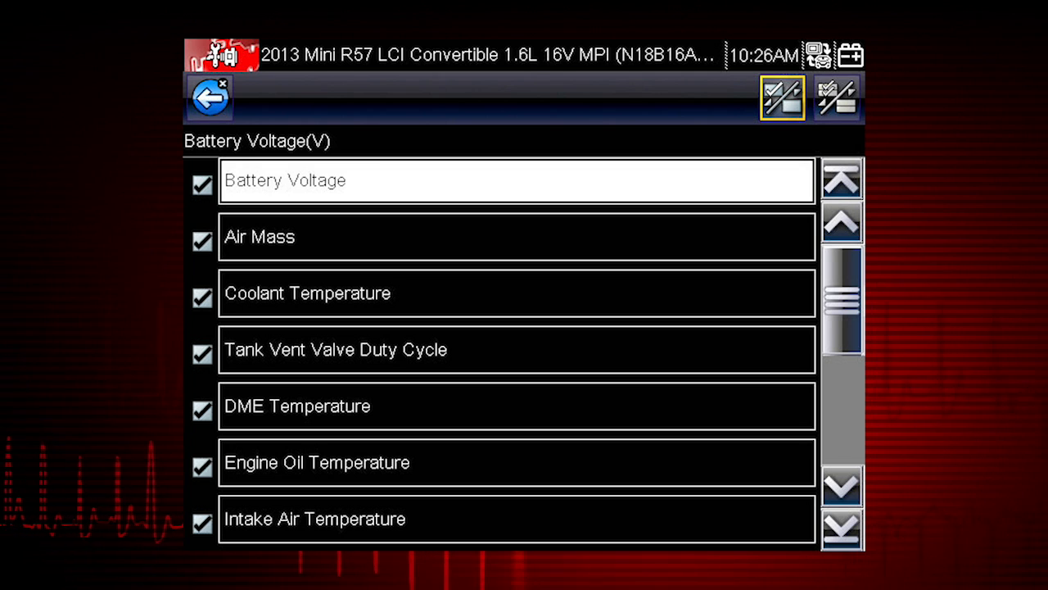
# In the custom data list, try Deselect All and Select All on the parameters.
pyautogui.click(836, 98)
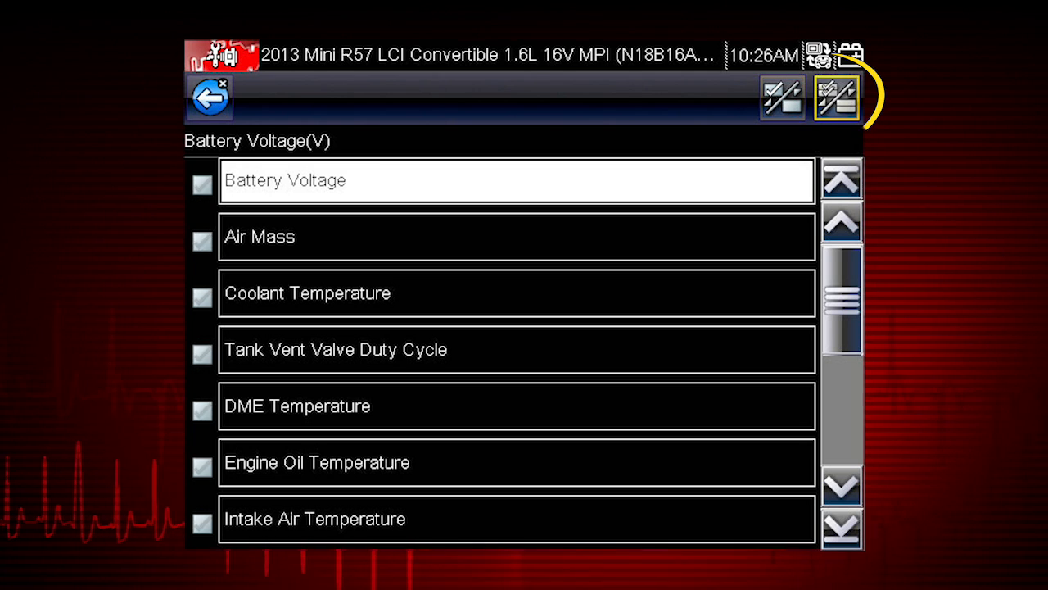
pyautogui.click(836, 97)
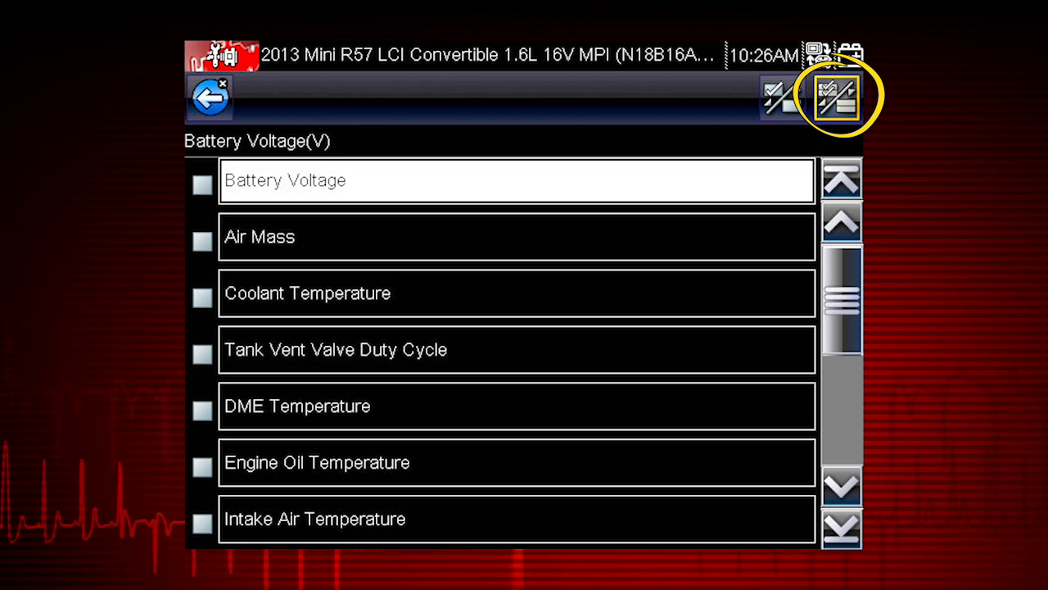
pyautogui.click(831, 95)
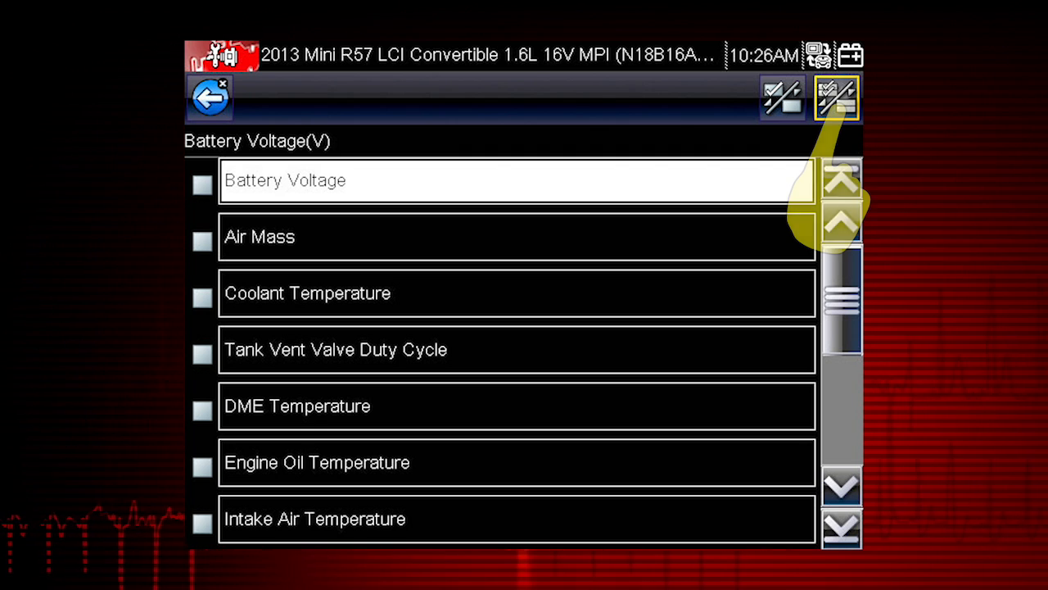
pyautogui.click(838, 95)
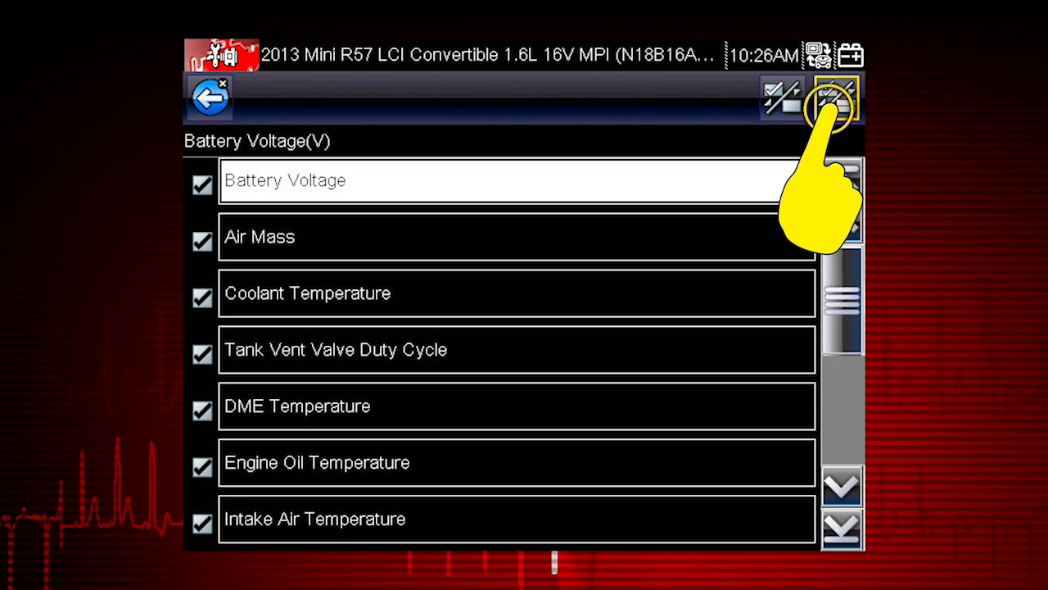
pyautogui.click(839, 99)
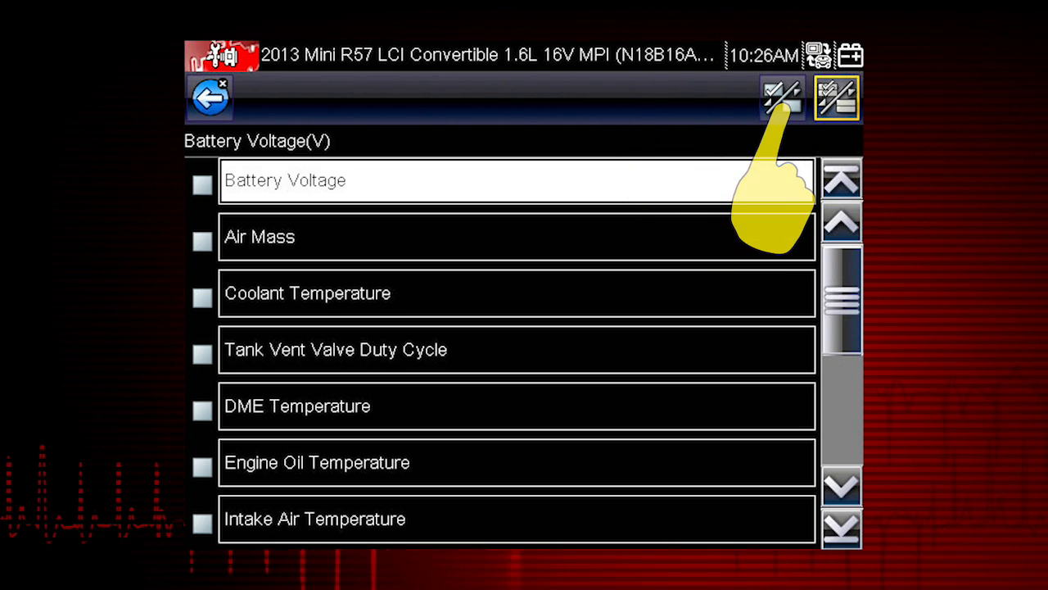
# Untick every parameter again and tick only Battery Voltage.
pyautogui.click(203, 180)
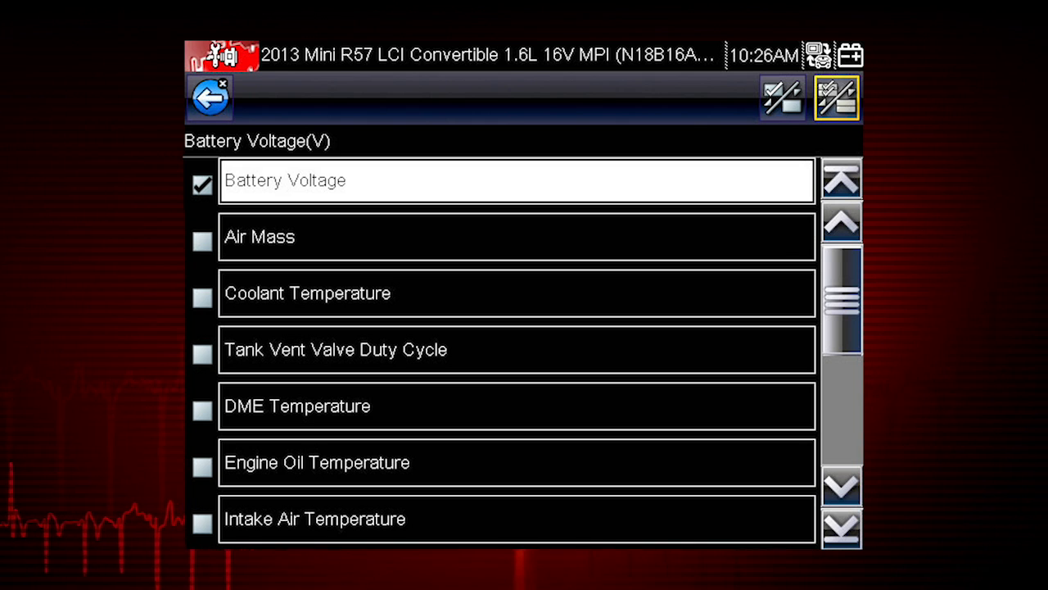
pyautogui.click(779, 101)
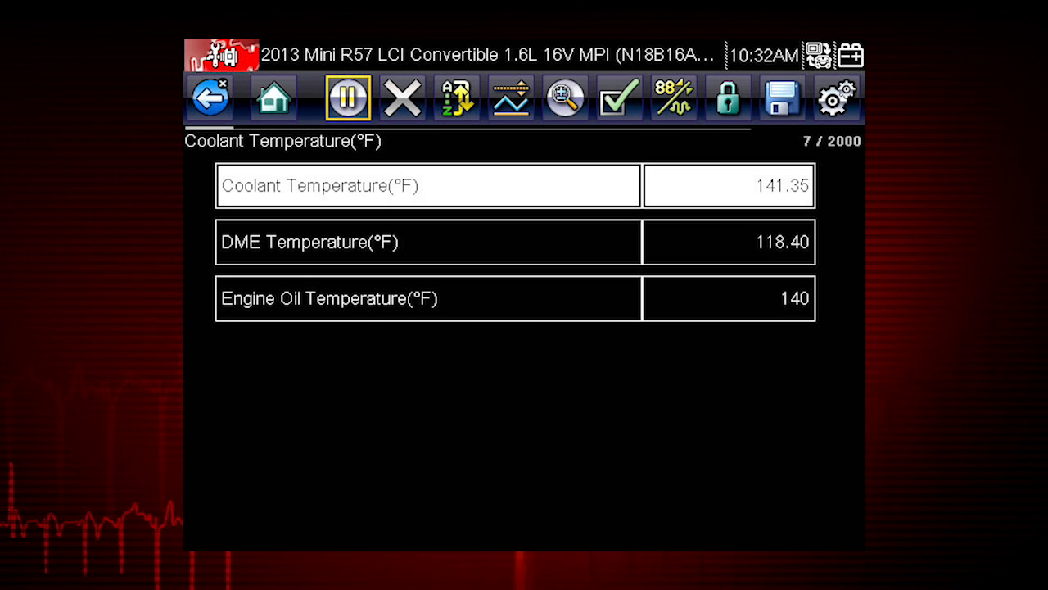
# Leave the custom three-temperature view and return to the full parameter list.
pyautogui.click(456, 98)
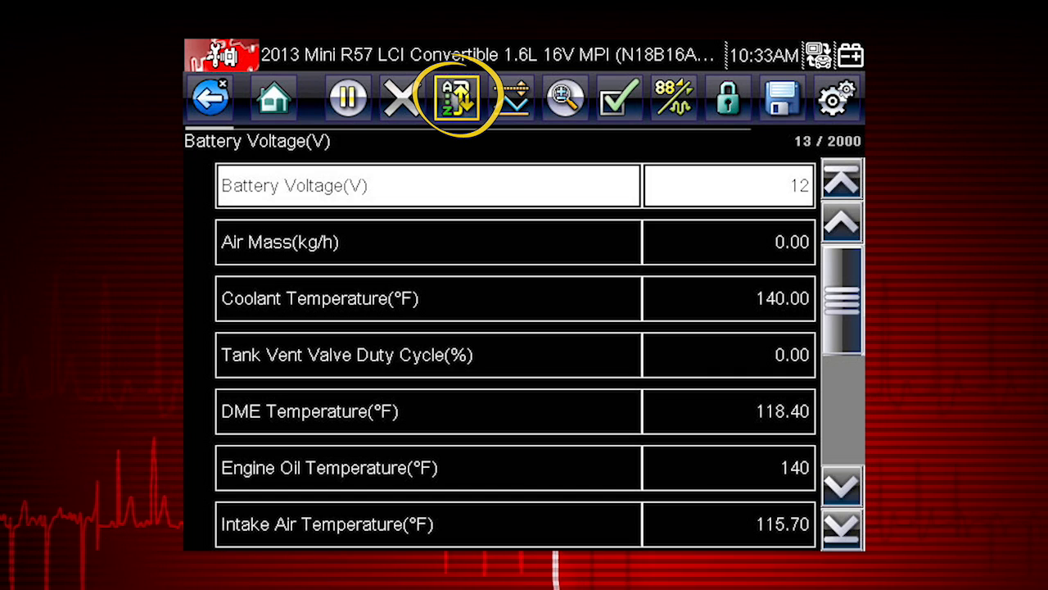
# Bring up the sort menu with Factory Sort, A-Z Sort and Z-A Sort choices.
pyautogui.click(460, 98)
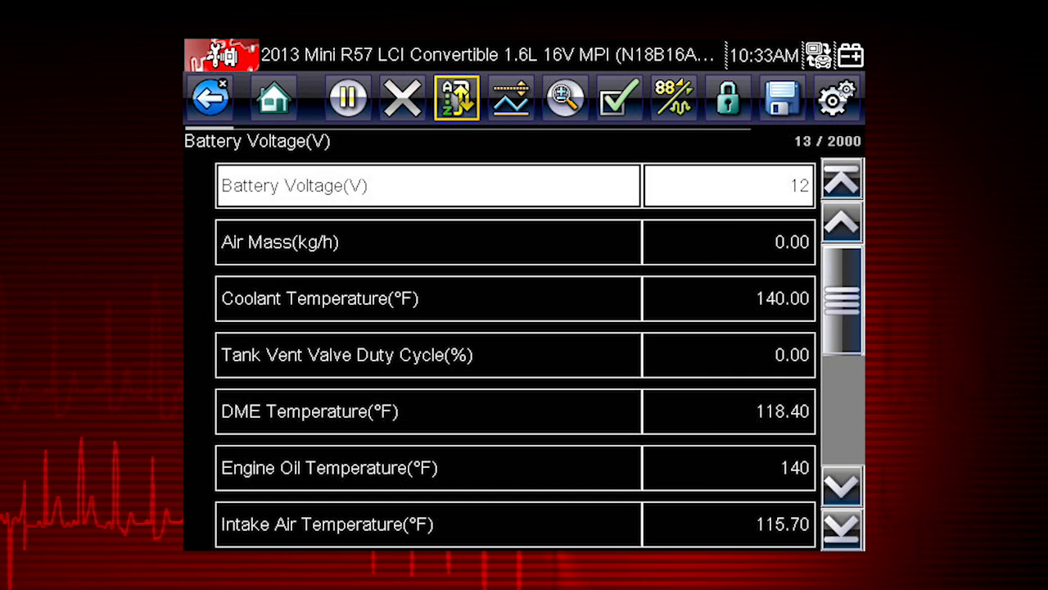
pyautogui.click(455, 98)
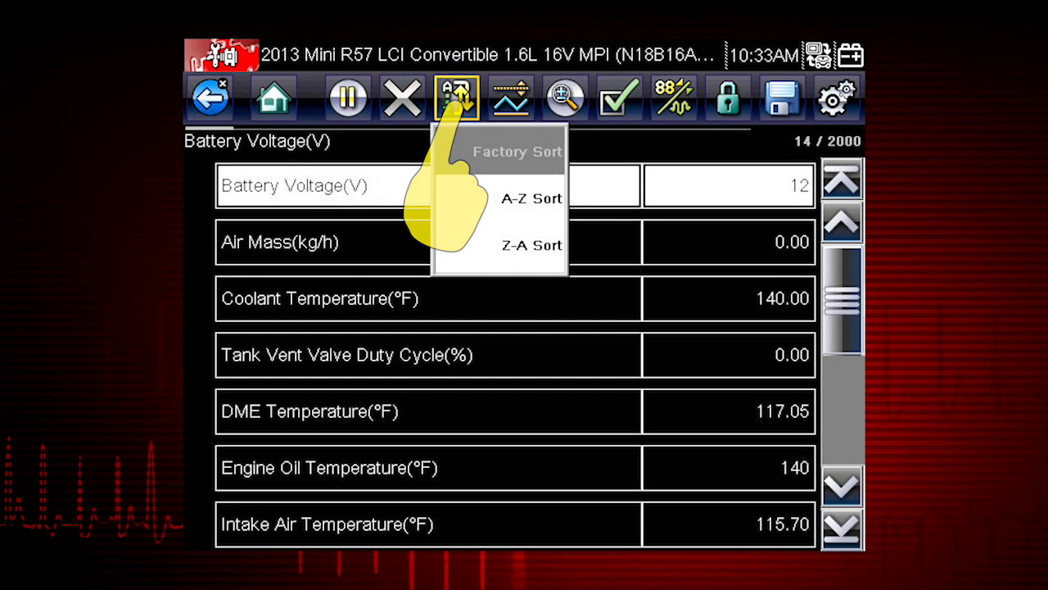